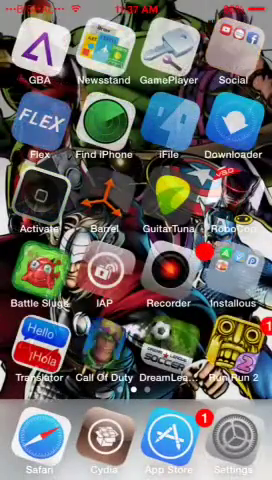
- Launch Baseball Superstars 2013, dismiss its unlawful-activity warning and return to the home screen
scroll(left, 3)
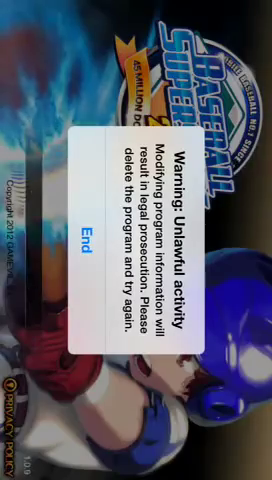
click(80, 231)
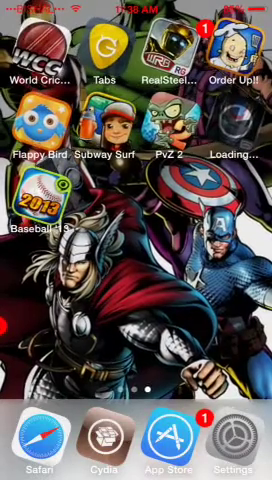
- Open Cydia's Sources list and bring up the empty Enter Cydia/APT URL prompt
scroll(left, 3)
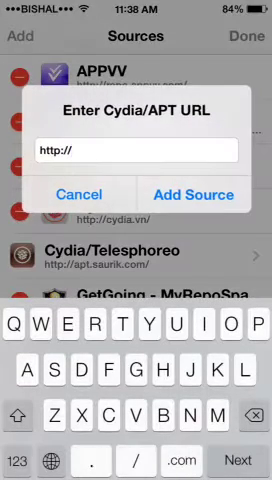
text(cydu)
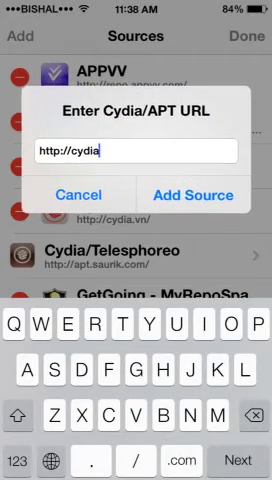
text(.vn)
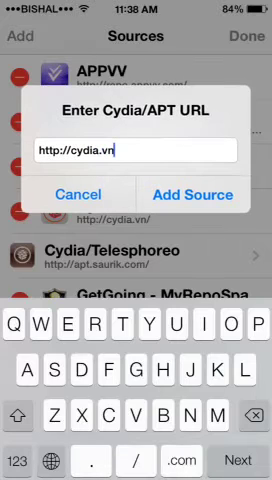
text(/)
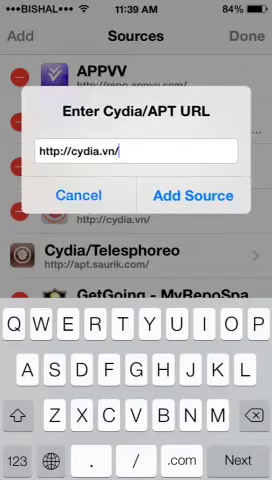
click(198, 195)
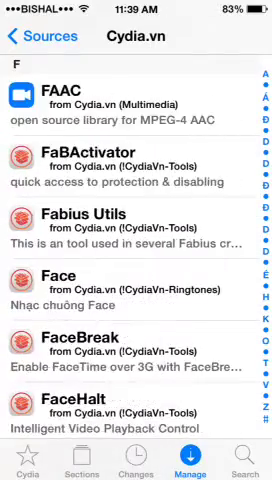
- Browse Cydia.vn's F packages, then reach Flex 2's Choose App list of installed apps
scroll(down, 3)
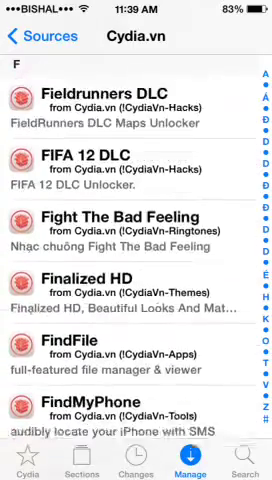
scroll(down, 3)
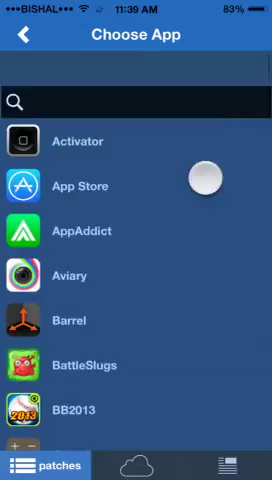
- Create BB2013 Patch for the BB2013 app and open its Choose Override class list
scroll(down, 3)
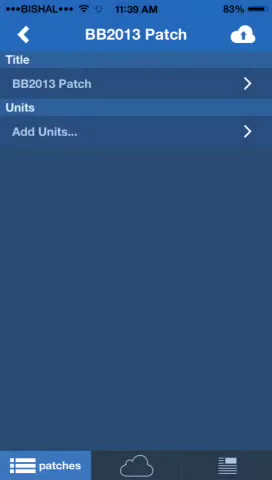
click(136, 131)
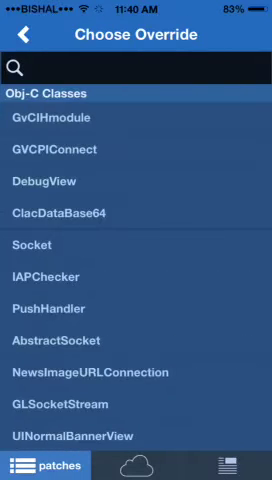
- Search for GvCIHmodule and add its alertView:didDismissWithButtonIndex: method as a unit
click(20, 37)
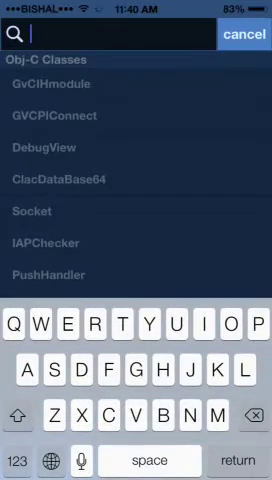
text(gvcih)
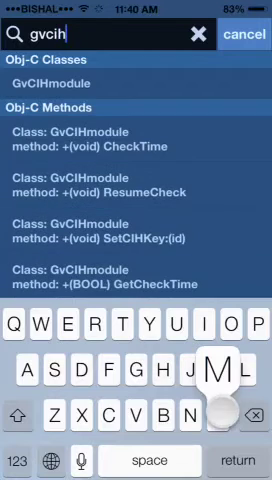
text(module)
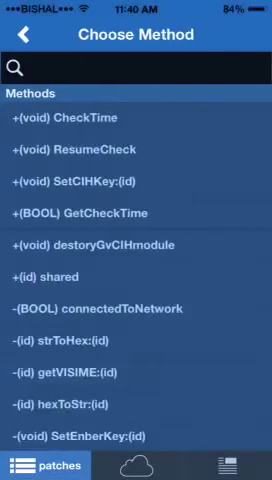
text(in)
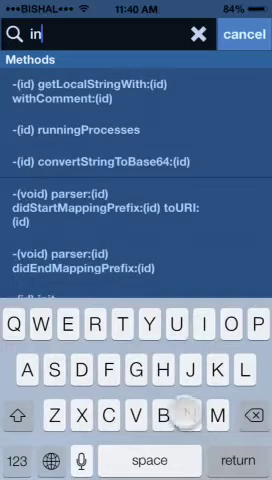
text(t)
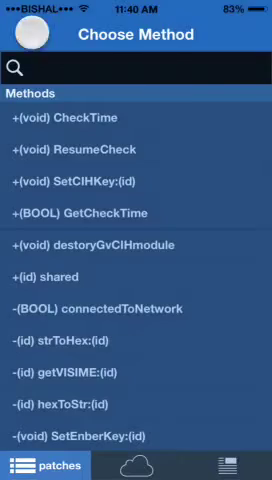
click(16, 38)
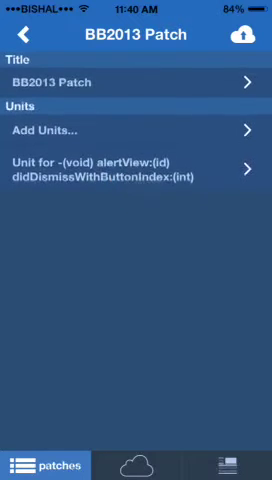
- Set the alertView unit's Argument #1 override value to NULL and return to Patches
click(136, 175)
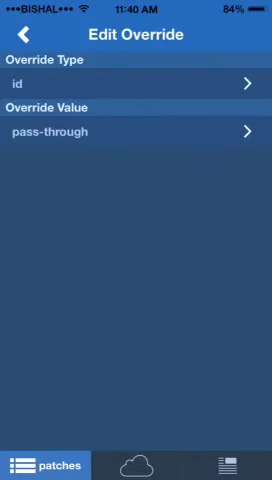
click(130, 131)
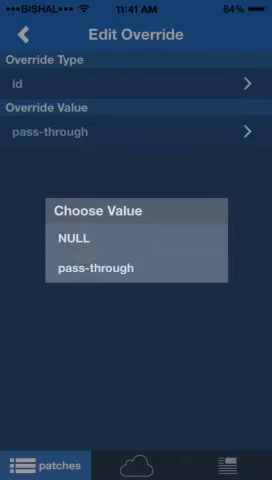
click(120, 240)
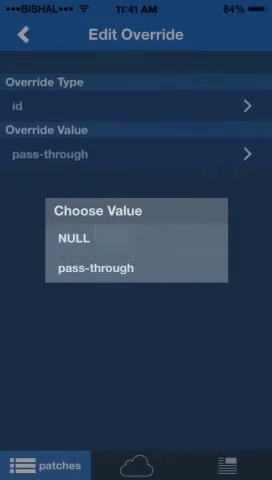
click(95, 238)
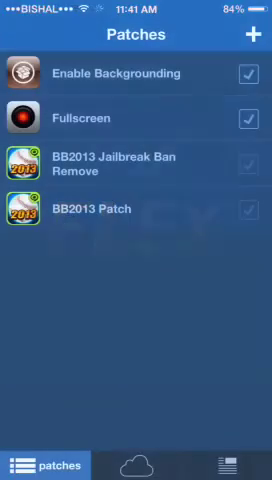
- Set the alertView unit's Argument #2 override to 1, with Argument #1 left NULL
click(136, 210)
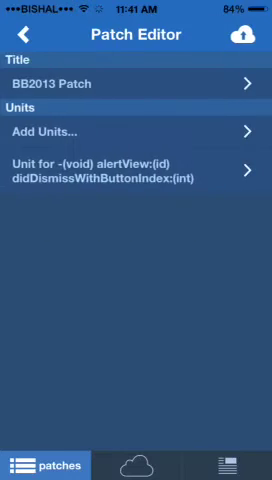
click(136, 175)
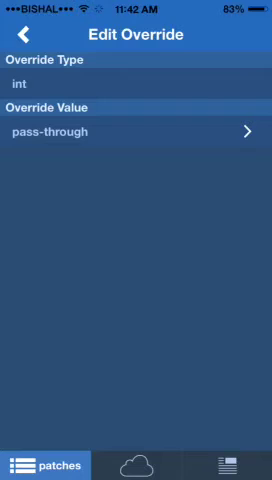
click(18, 35)
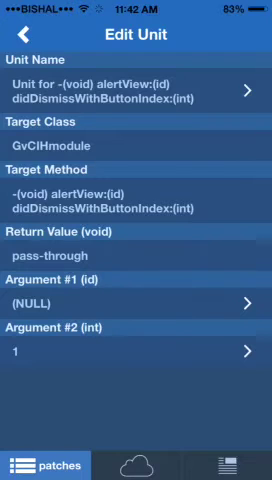
click(20, 37)
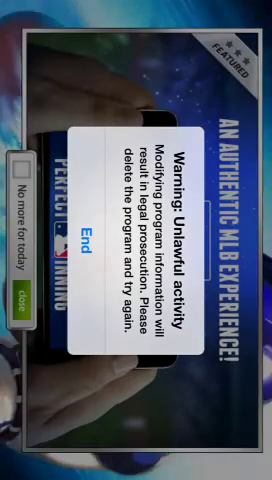
- Dismiss the warning and daily rewards board, go home, and stop Display Recorder
click(90, 224)
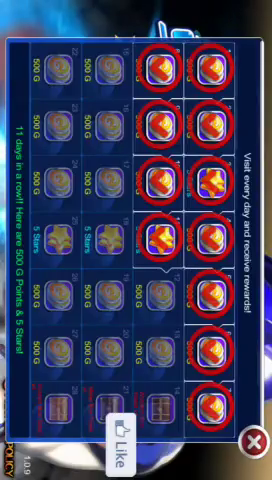
click(250, 414)
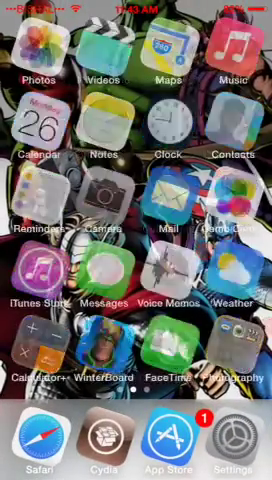
scroll(left, 3)
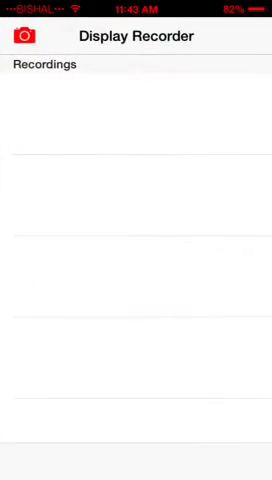
click(22, 36)
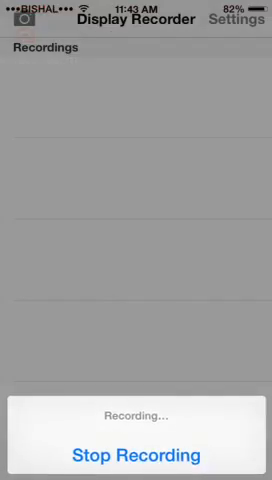